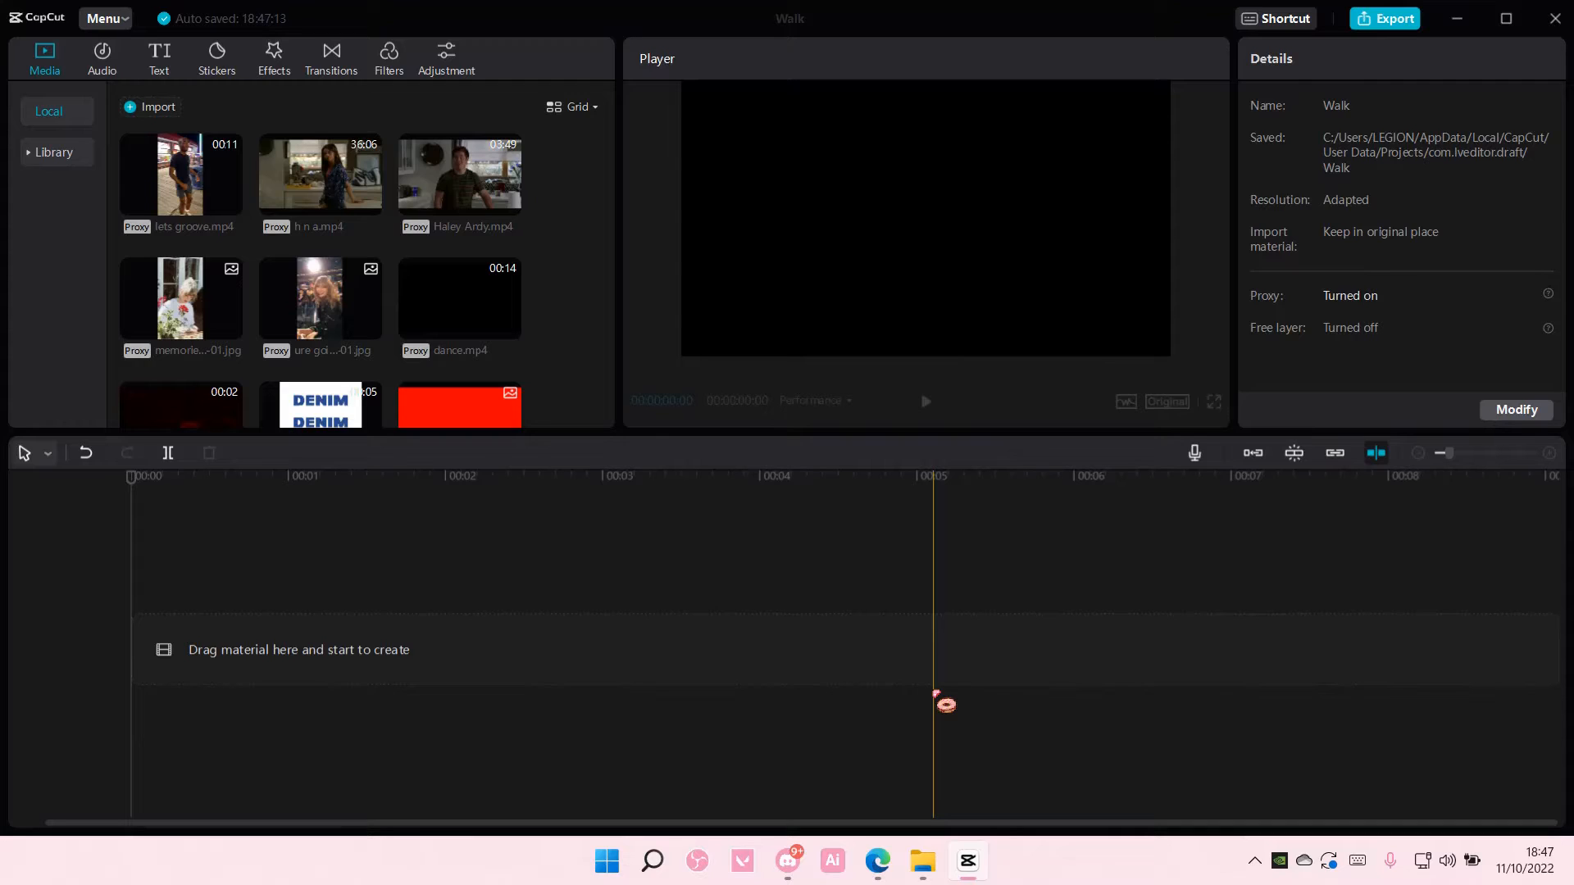
- Show CapCut's text library with the Default text preset
left_click_drag(933, 703, 848, 700)
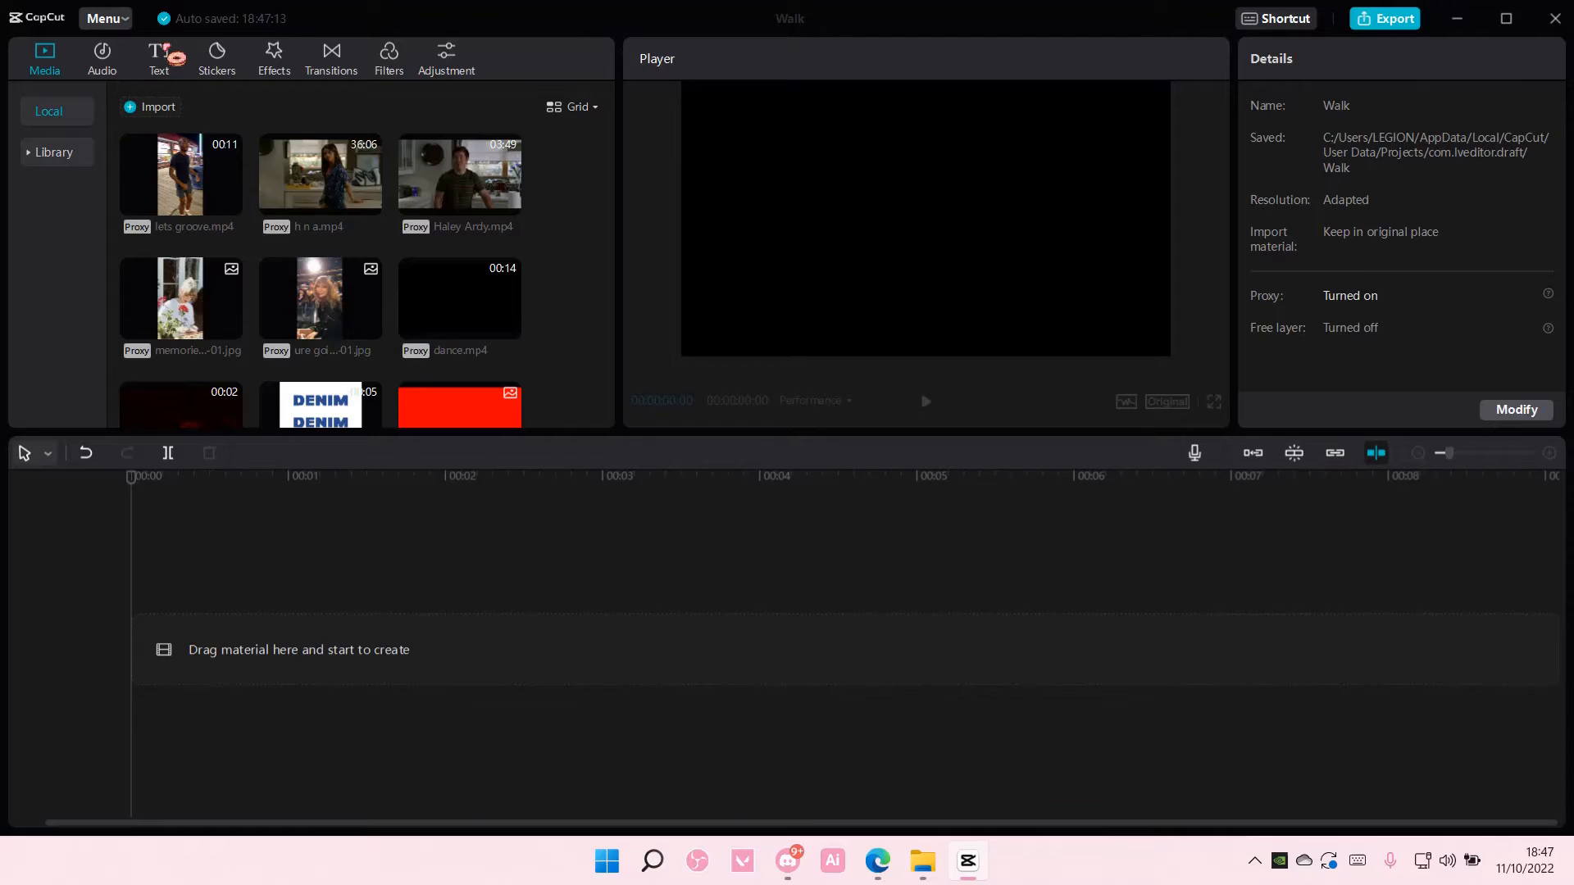
left_click(157, 58)
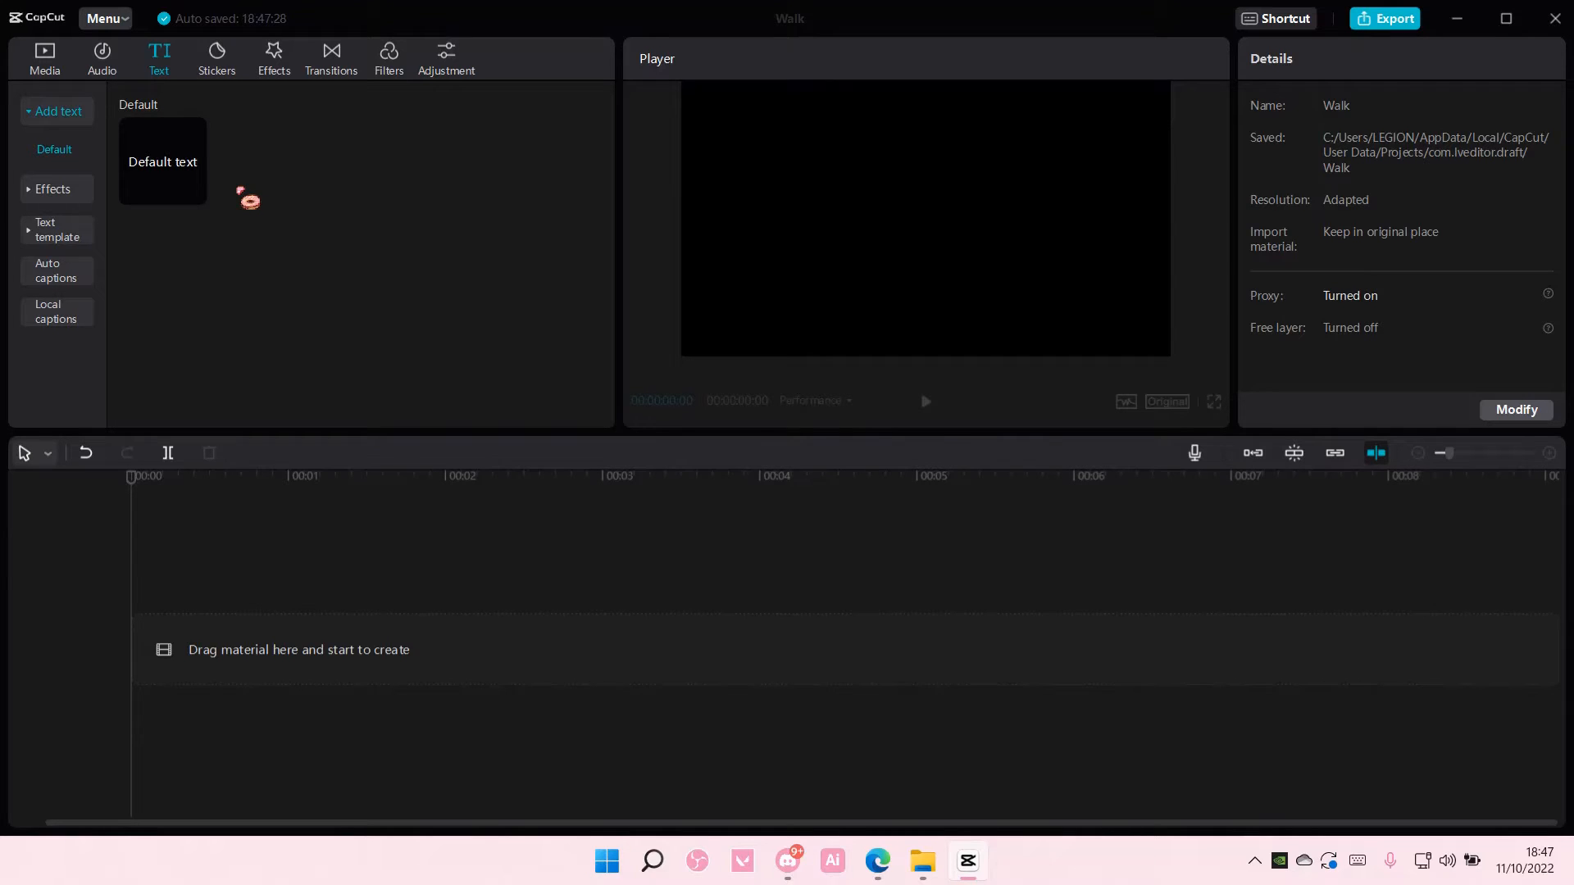
- Add a Default text title reading EMOJIS and restyle it in Sudtipos - Identa Black, size 23
left_click(193, 192)
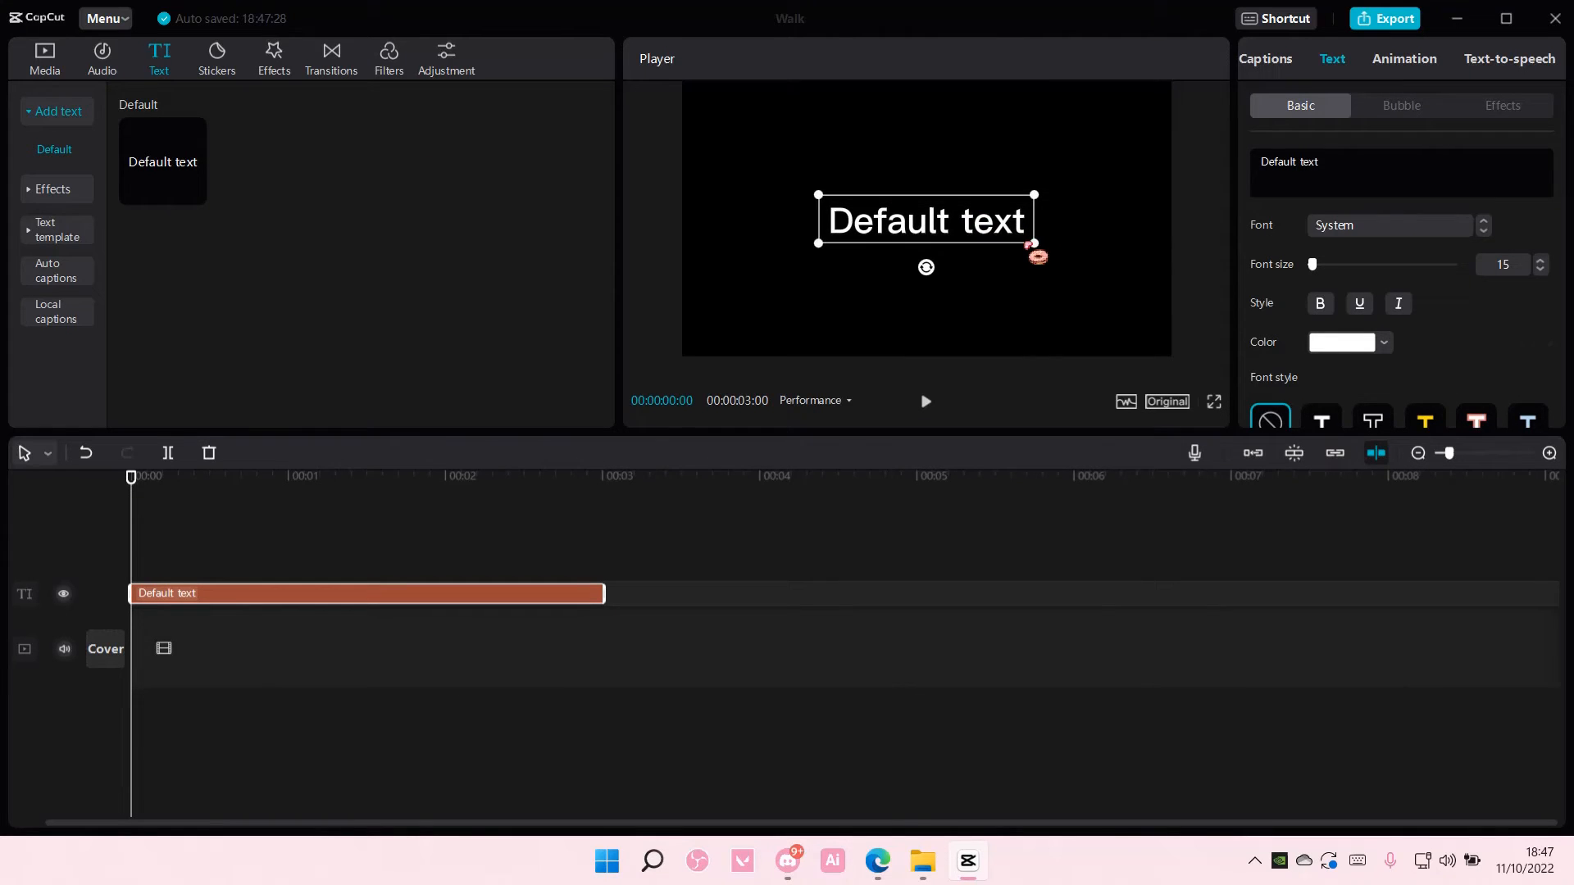
type("E")
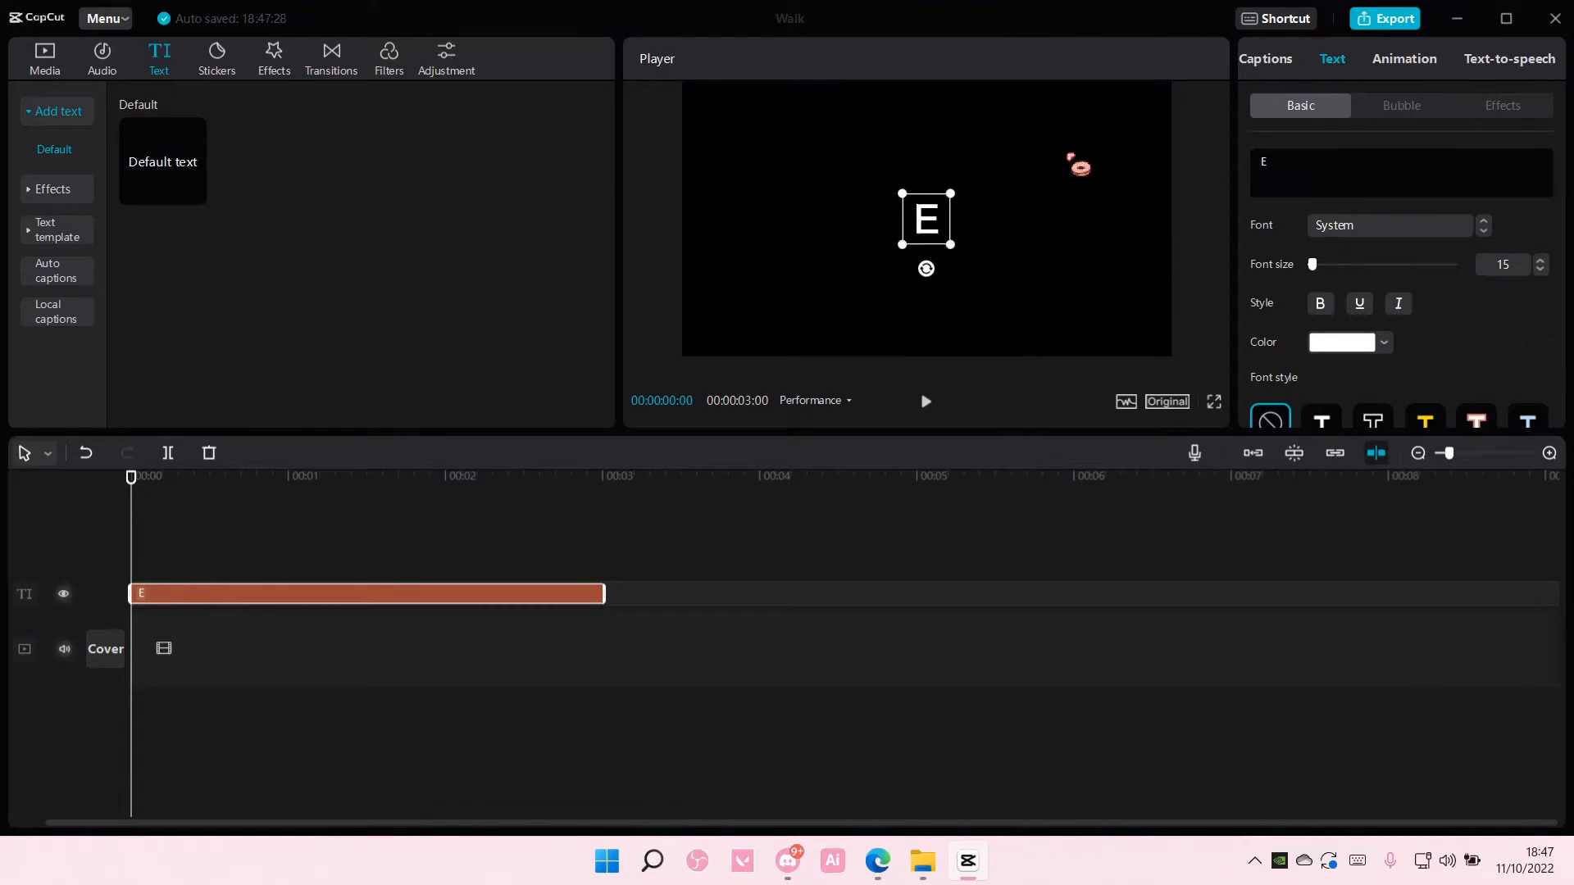
type("MOJIS")
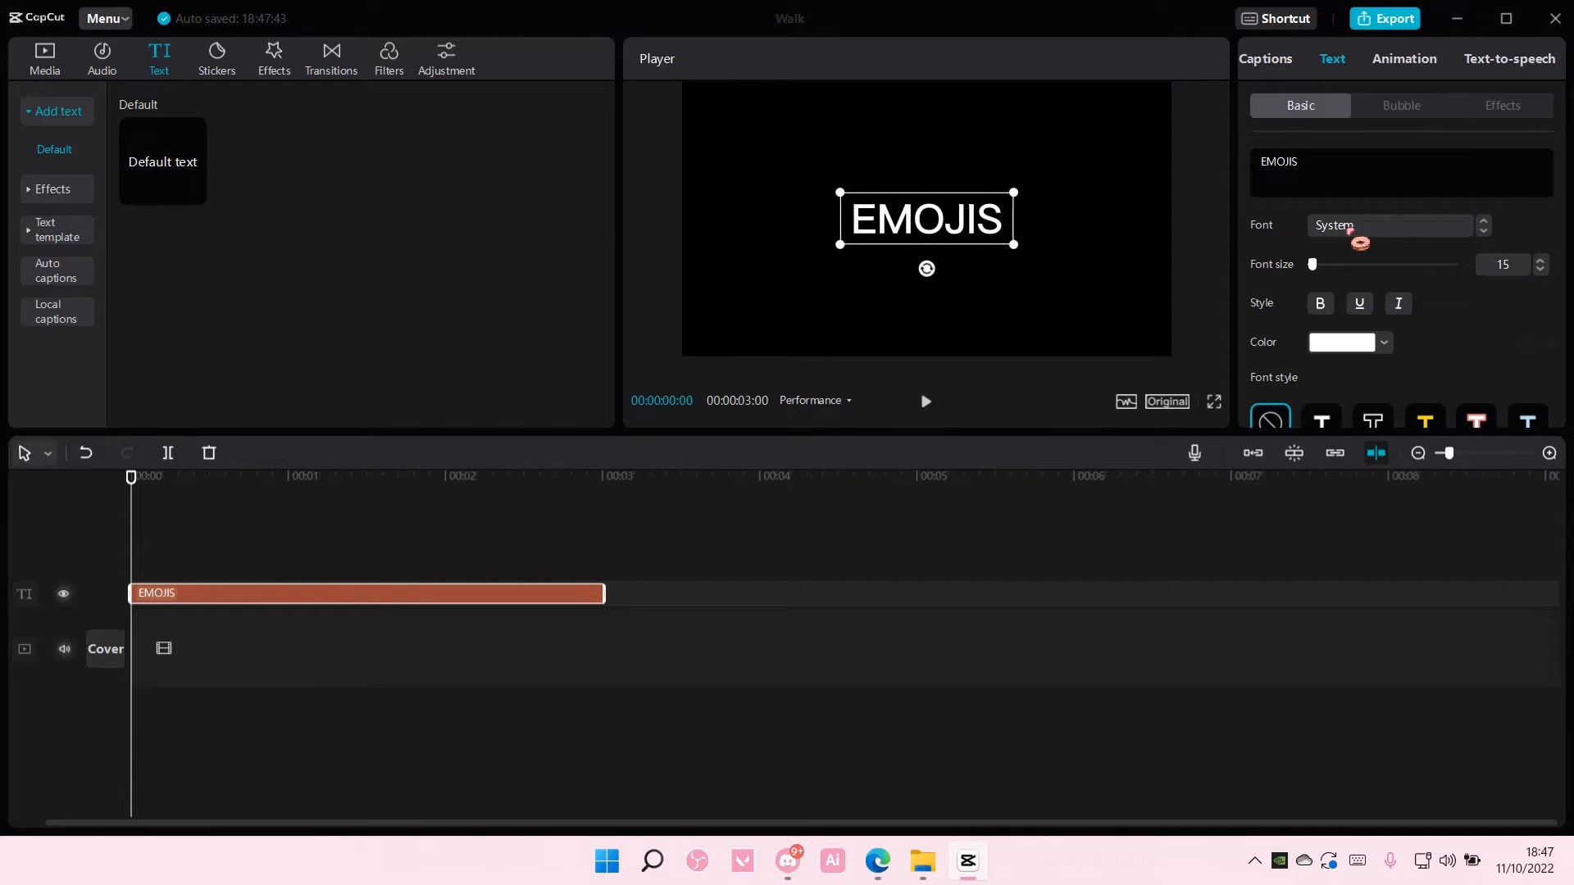
left_click(1390, 224)
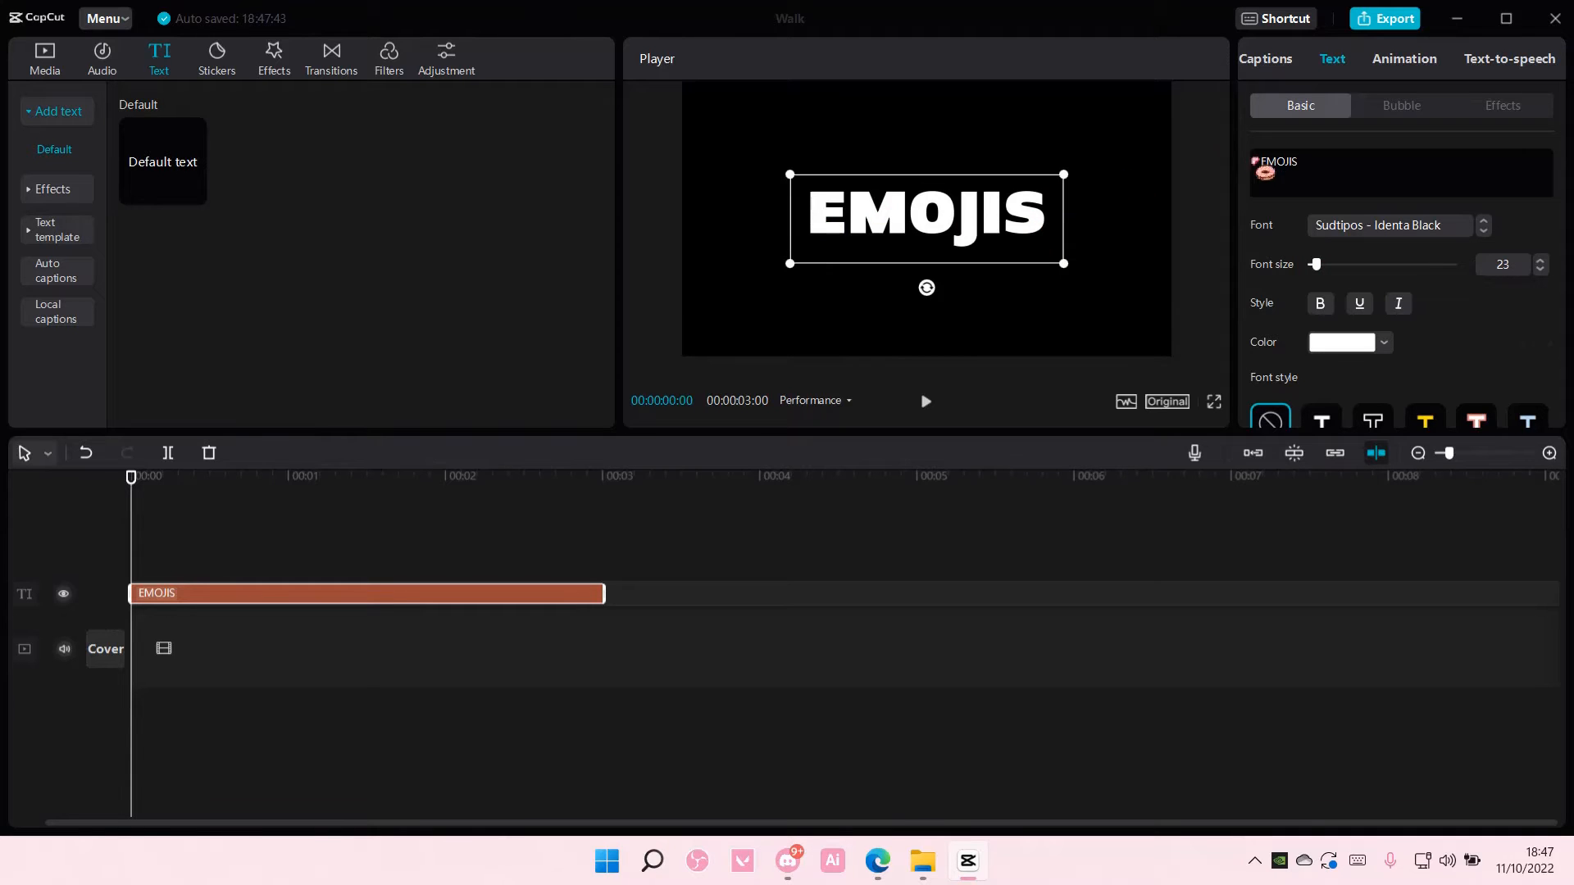
left_click(783, 476)
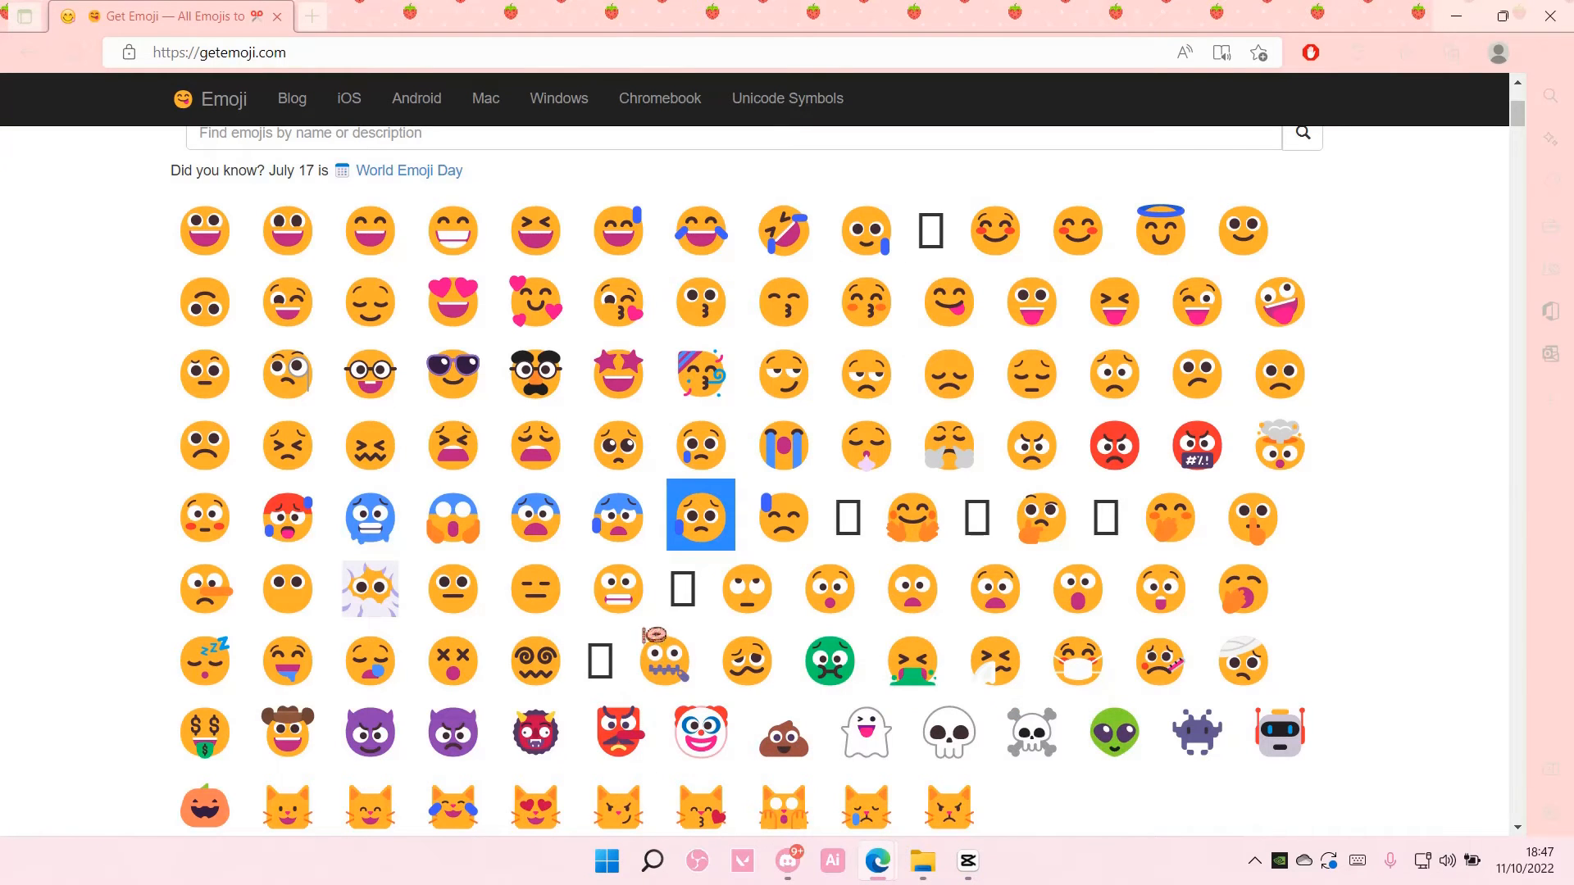
- Scroll getemoji.com down to the Animals & Nature section
scroll("down", 3)
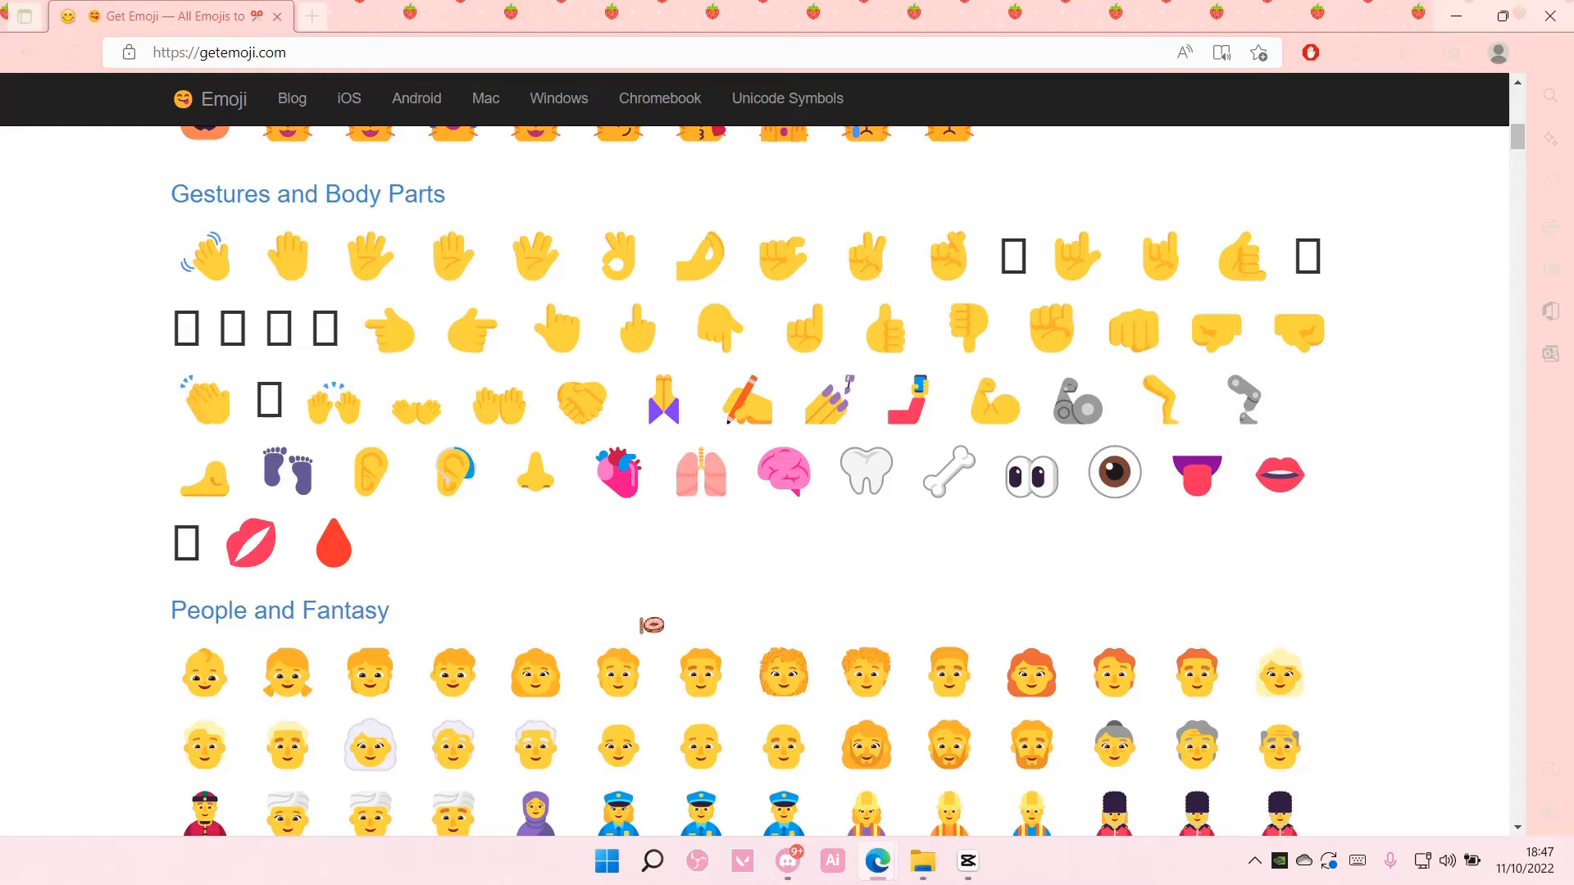
scroll("down", 3)
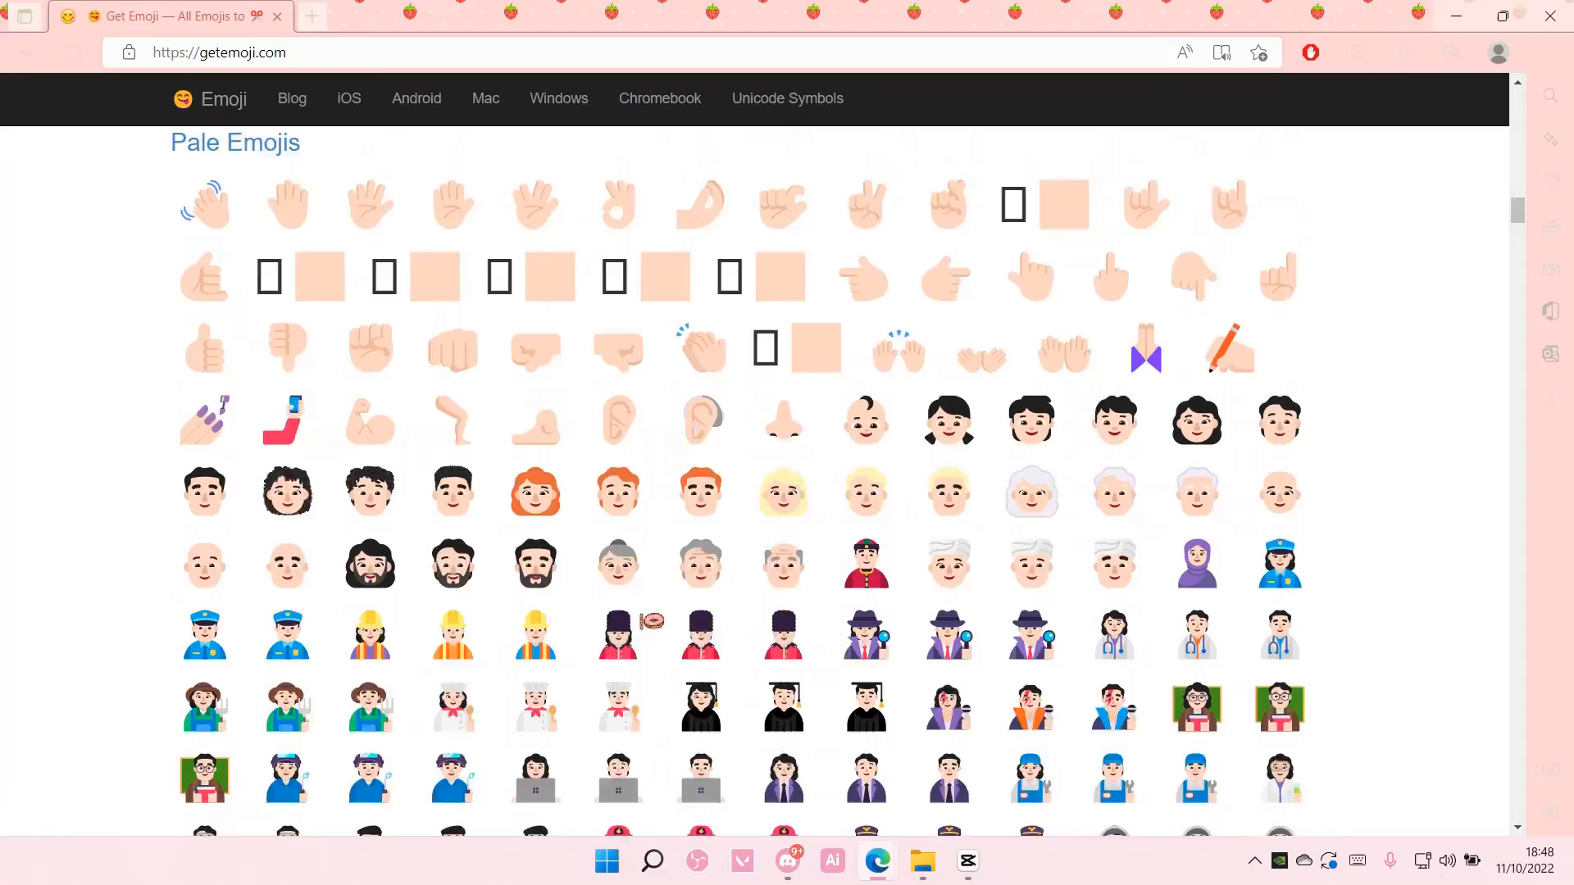
scroll("down", 3)
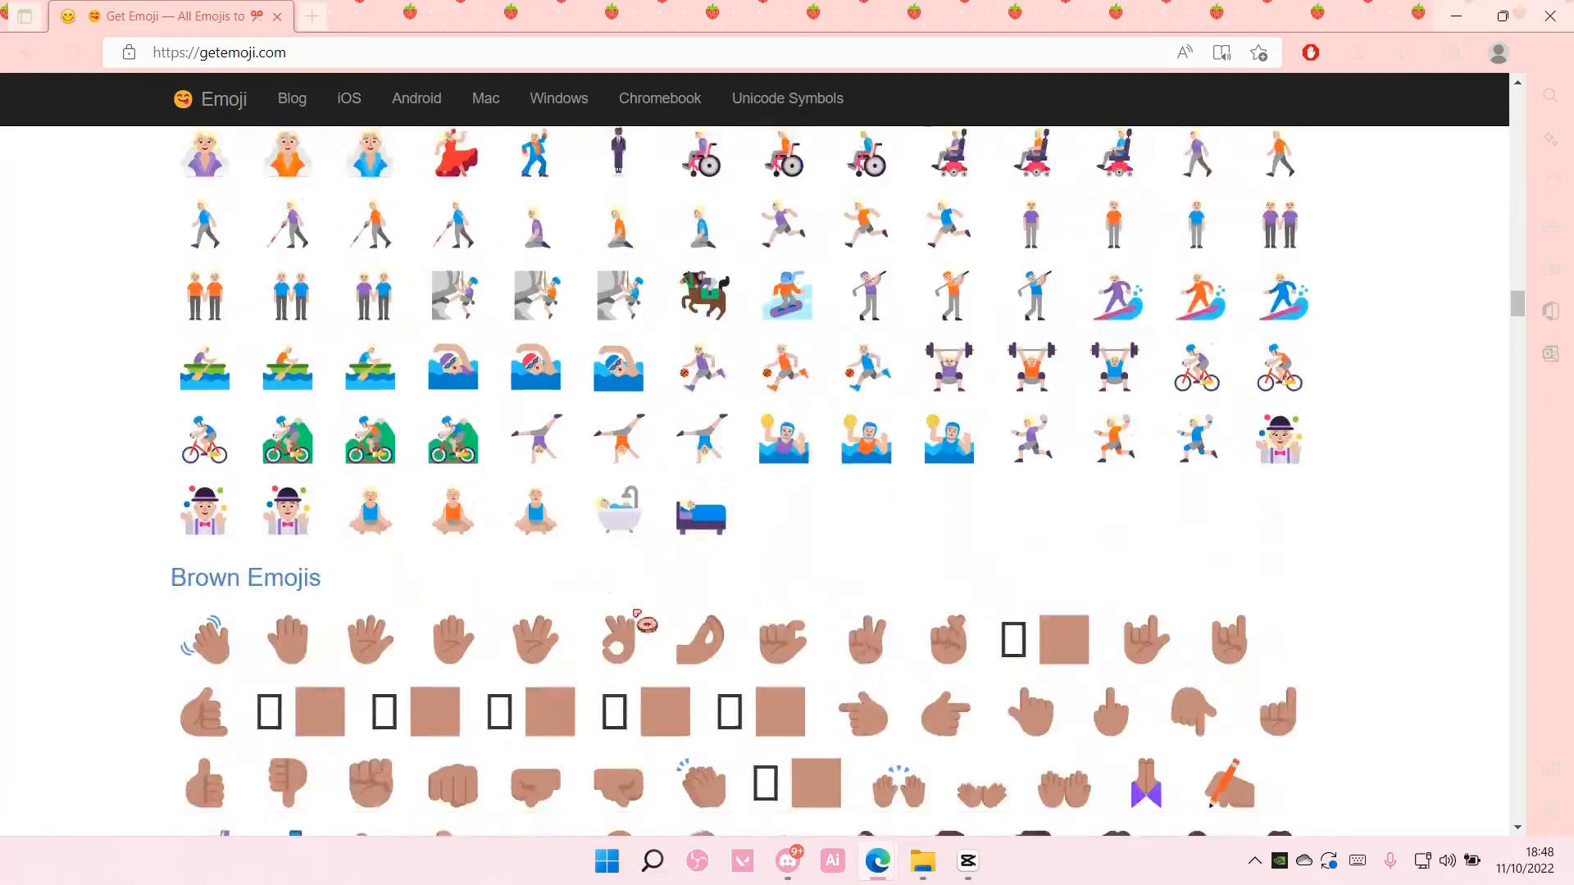
scroll("down", 3)
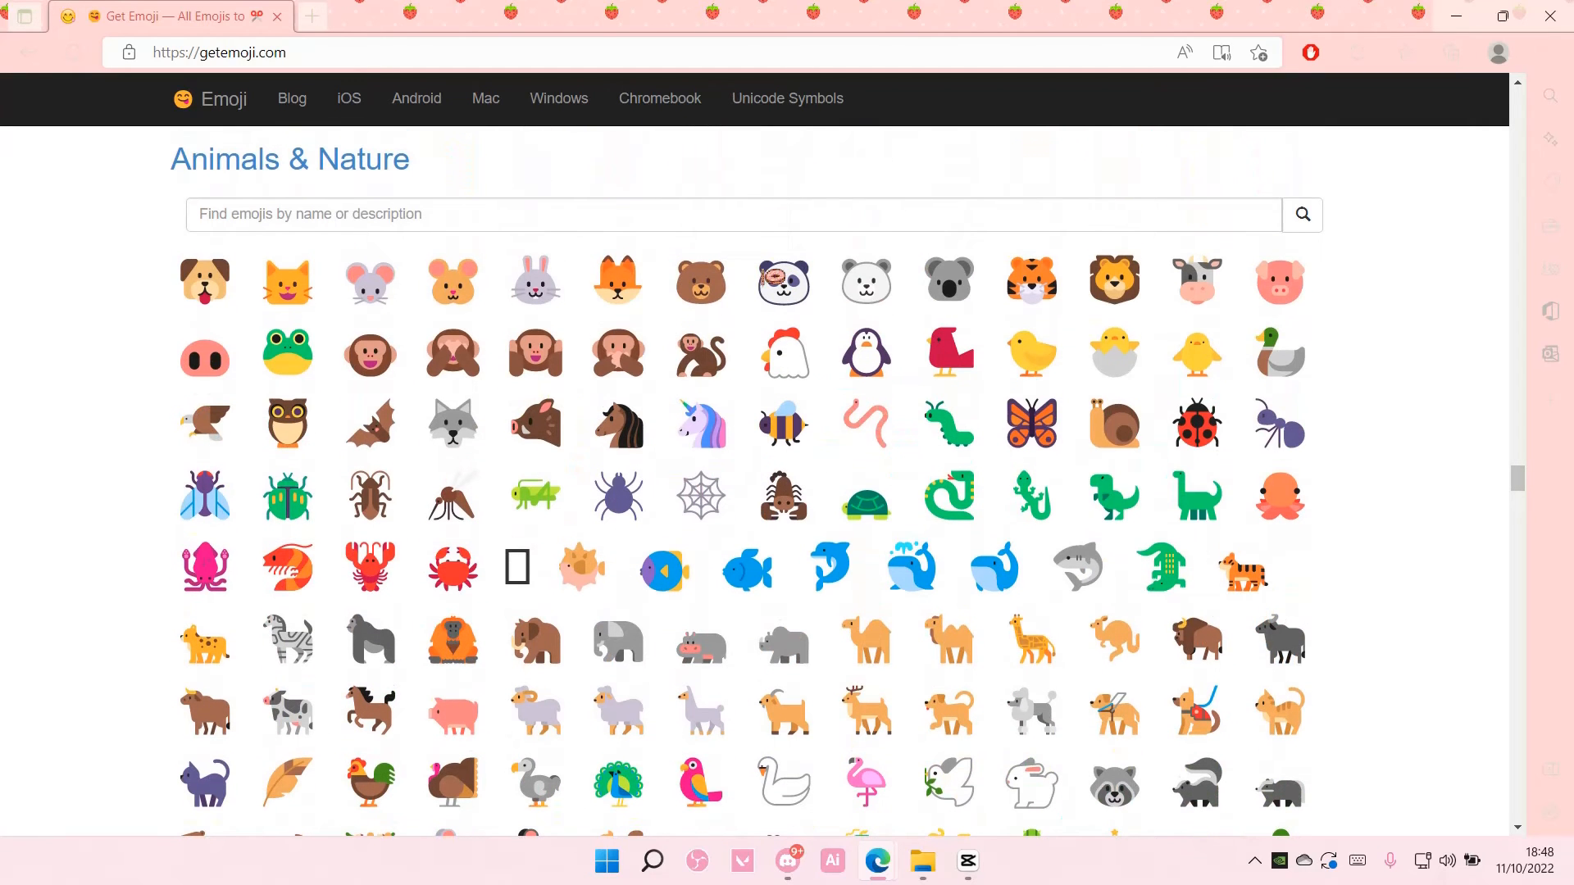
- Copy the panda face emoji from Get Emoji and return to CapCut
left_click(782, 280)
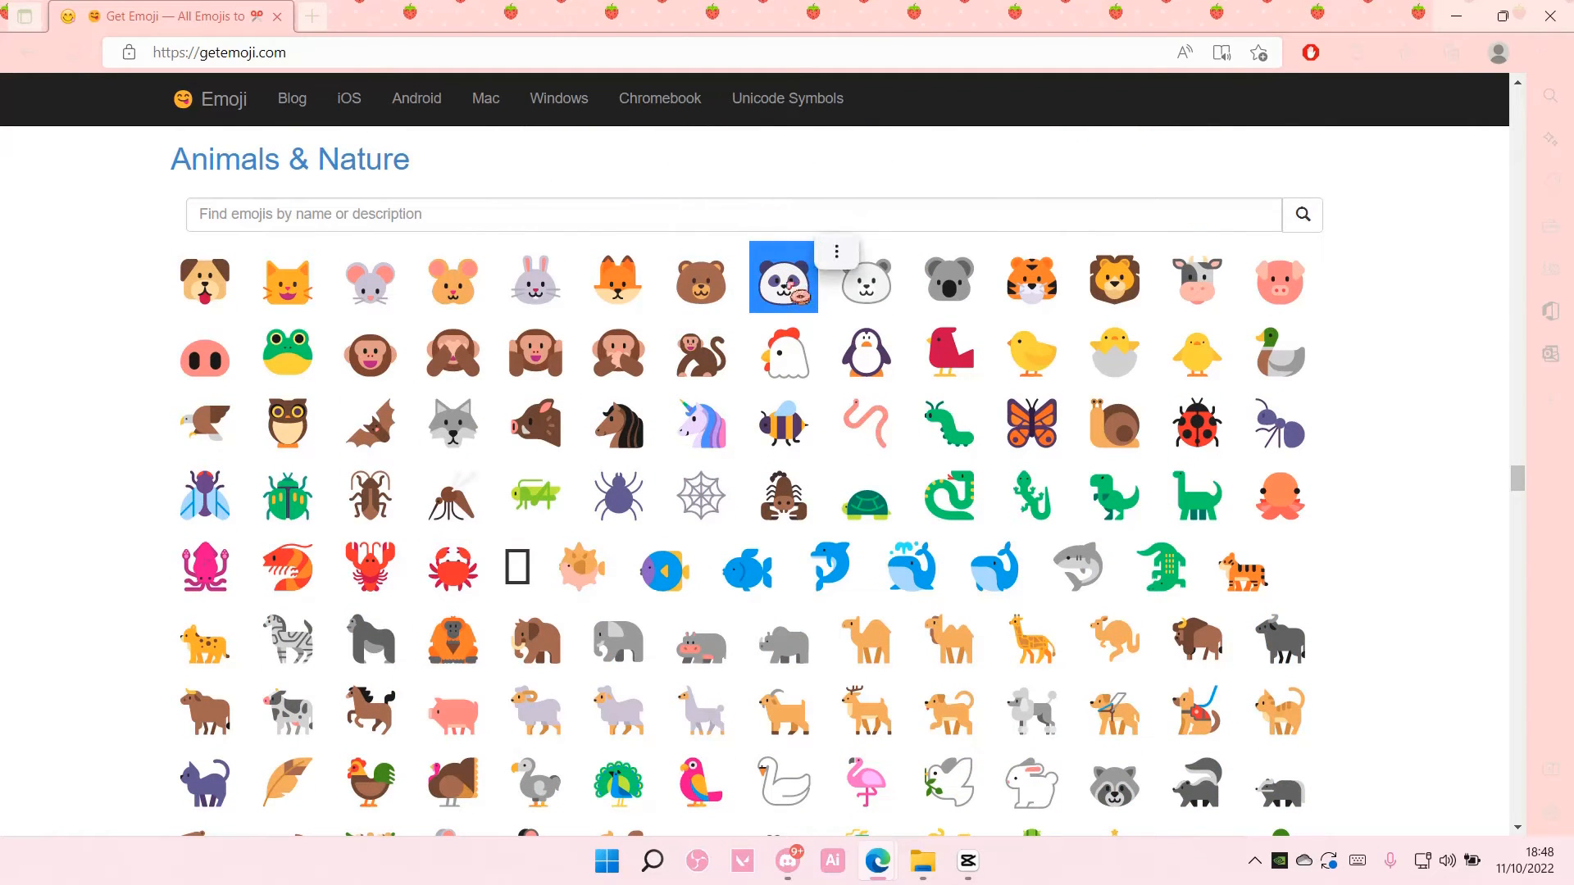
right_click(782, 277)
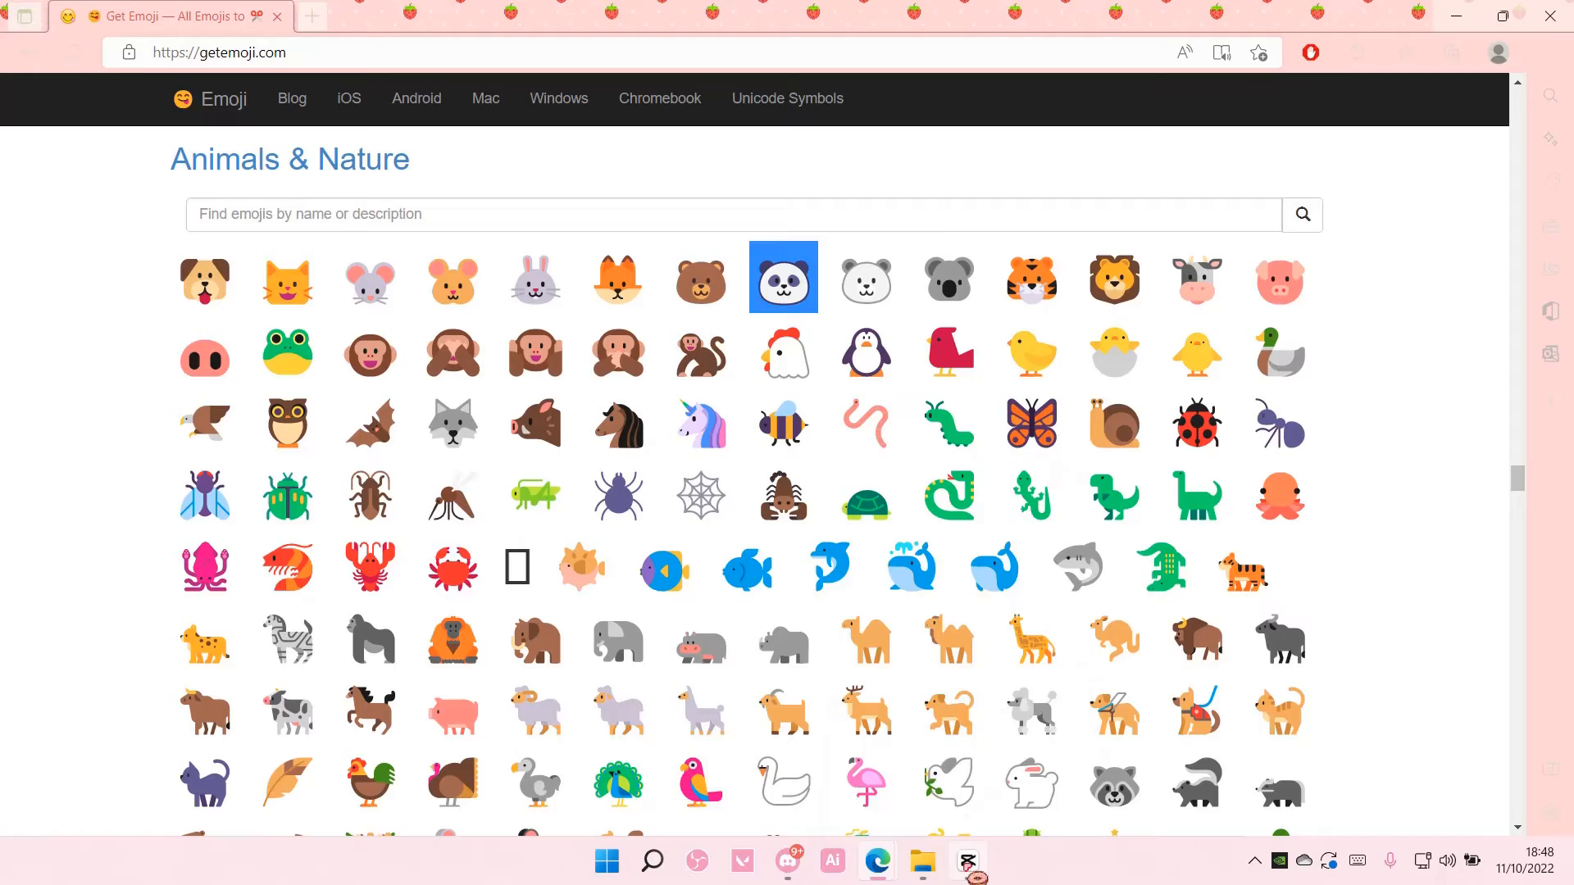
left_click(967, 861)
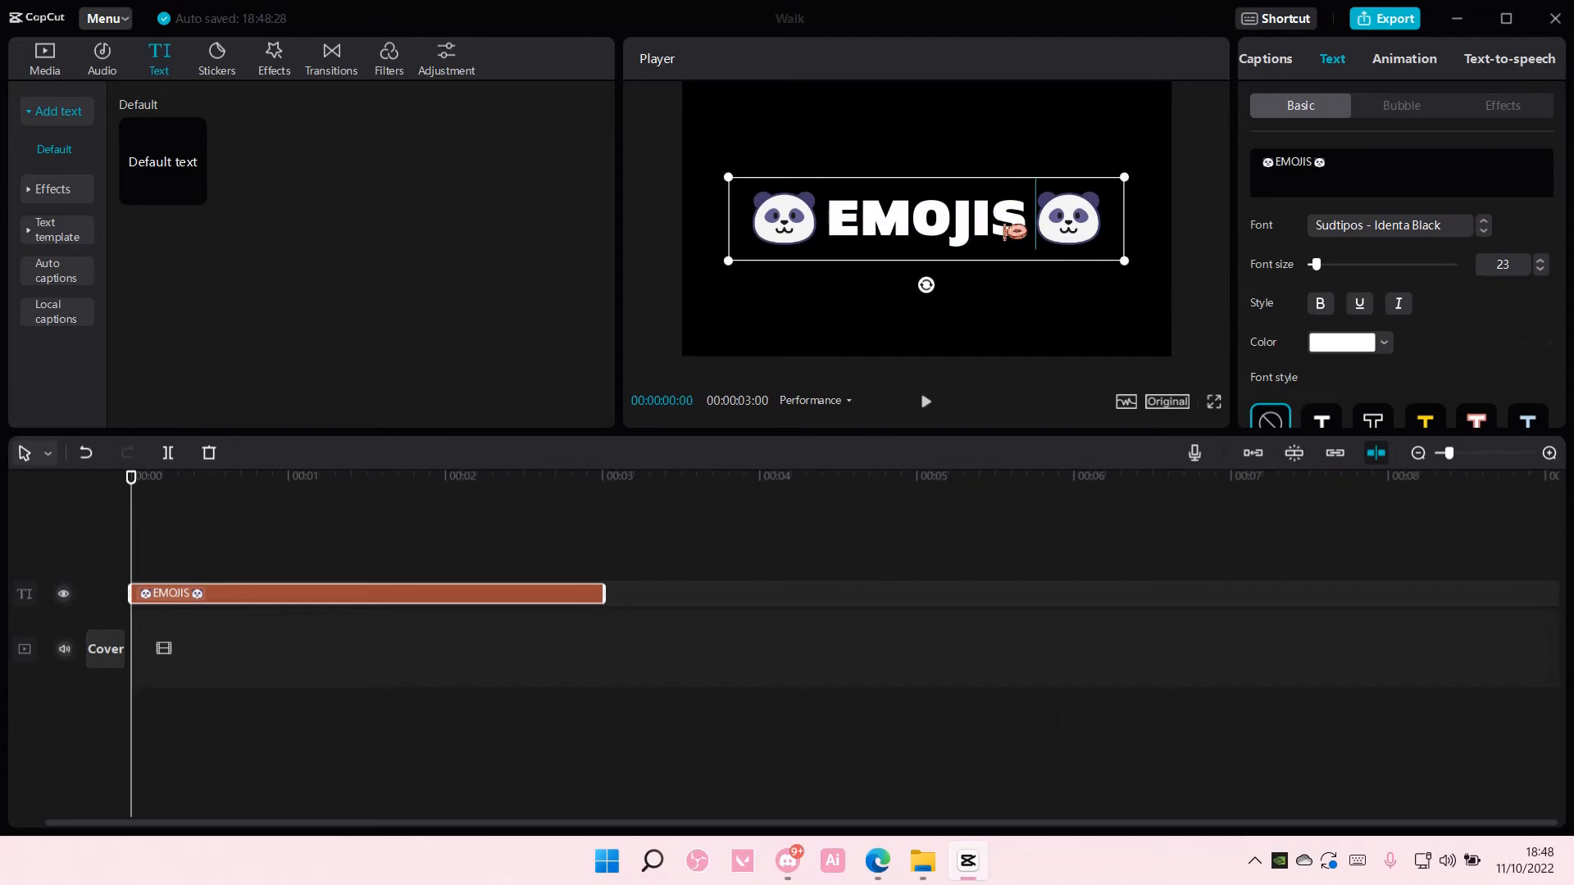
- With pandas flanking EMOJIS, return to the imported media library
left_click(42, 58)
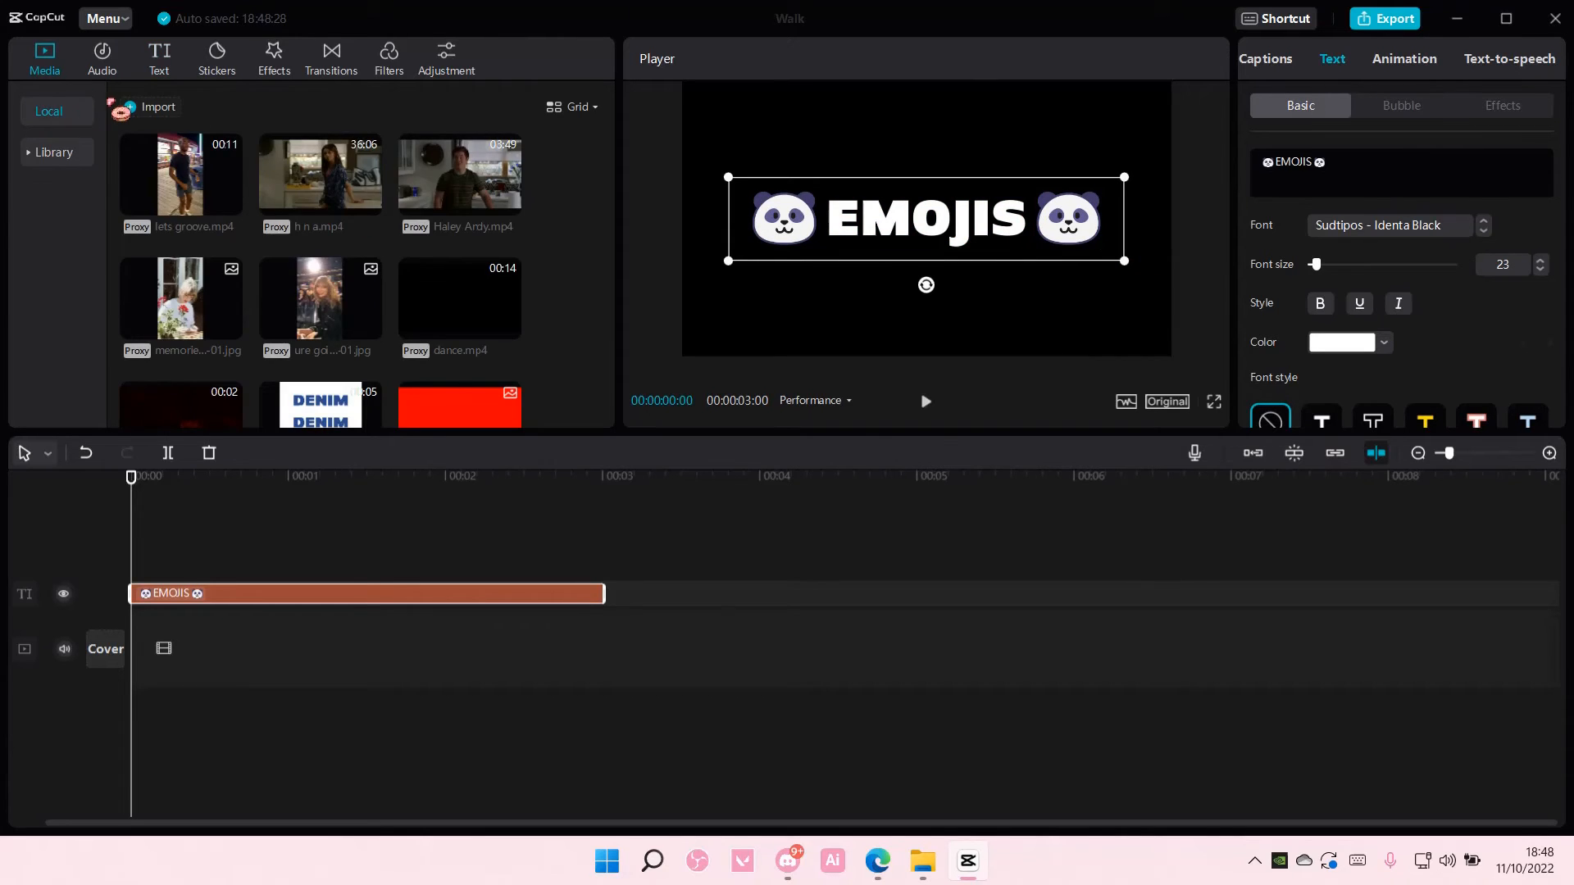
- Back the title with the navy 0969-swatch.jpg clip at 178% scale, then go to Get Emoji
scroll("down", 3)
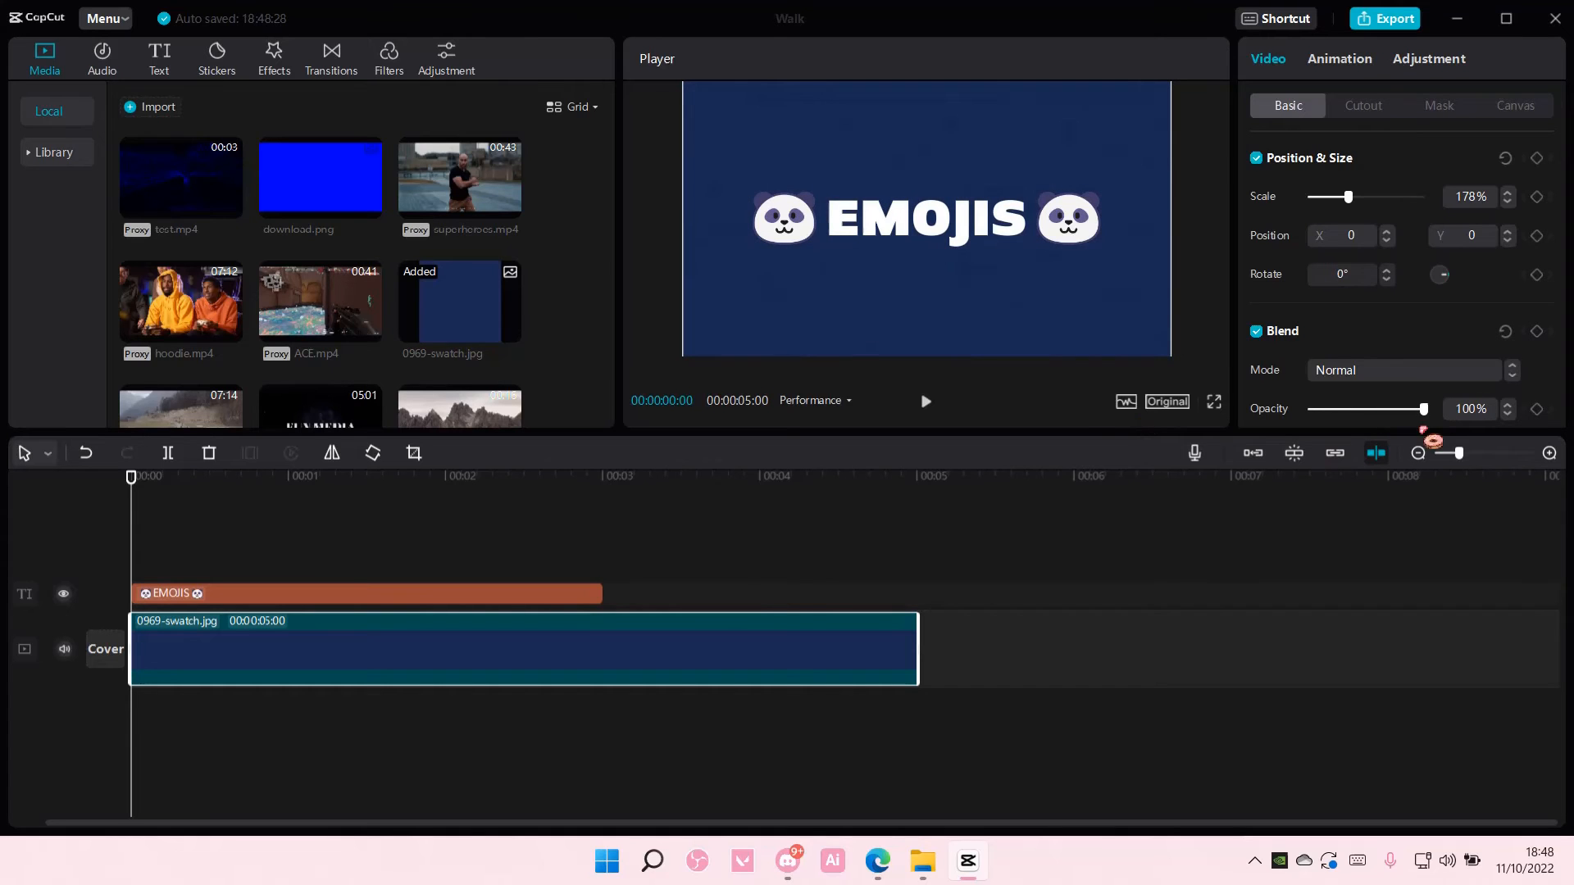
mouse_move(259, 251)
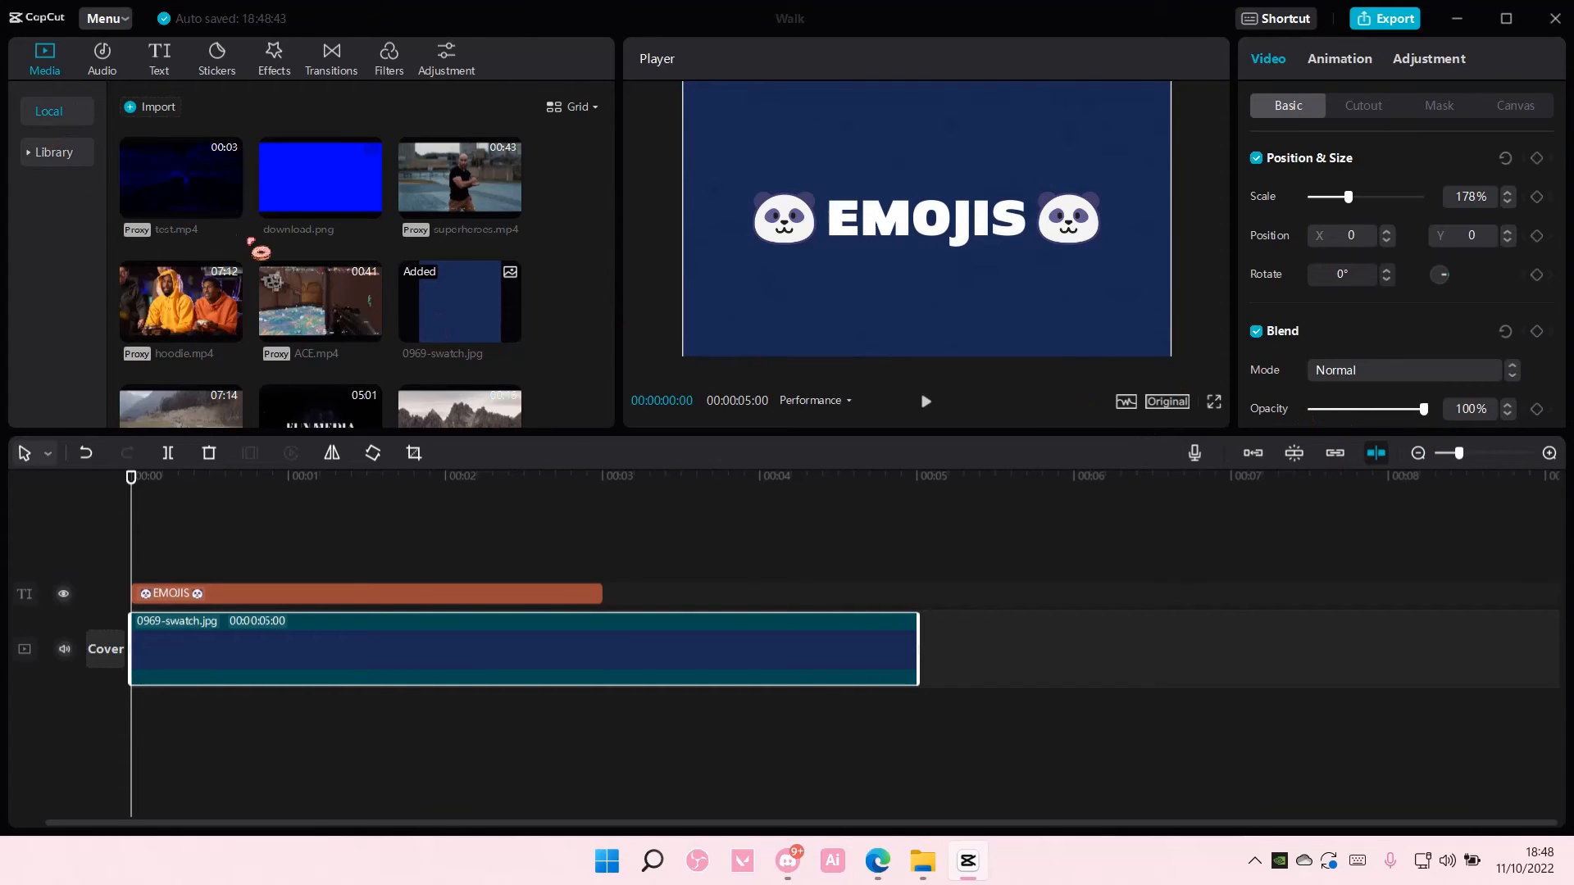
scroll("down", 3)
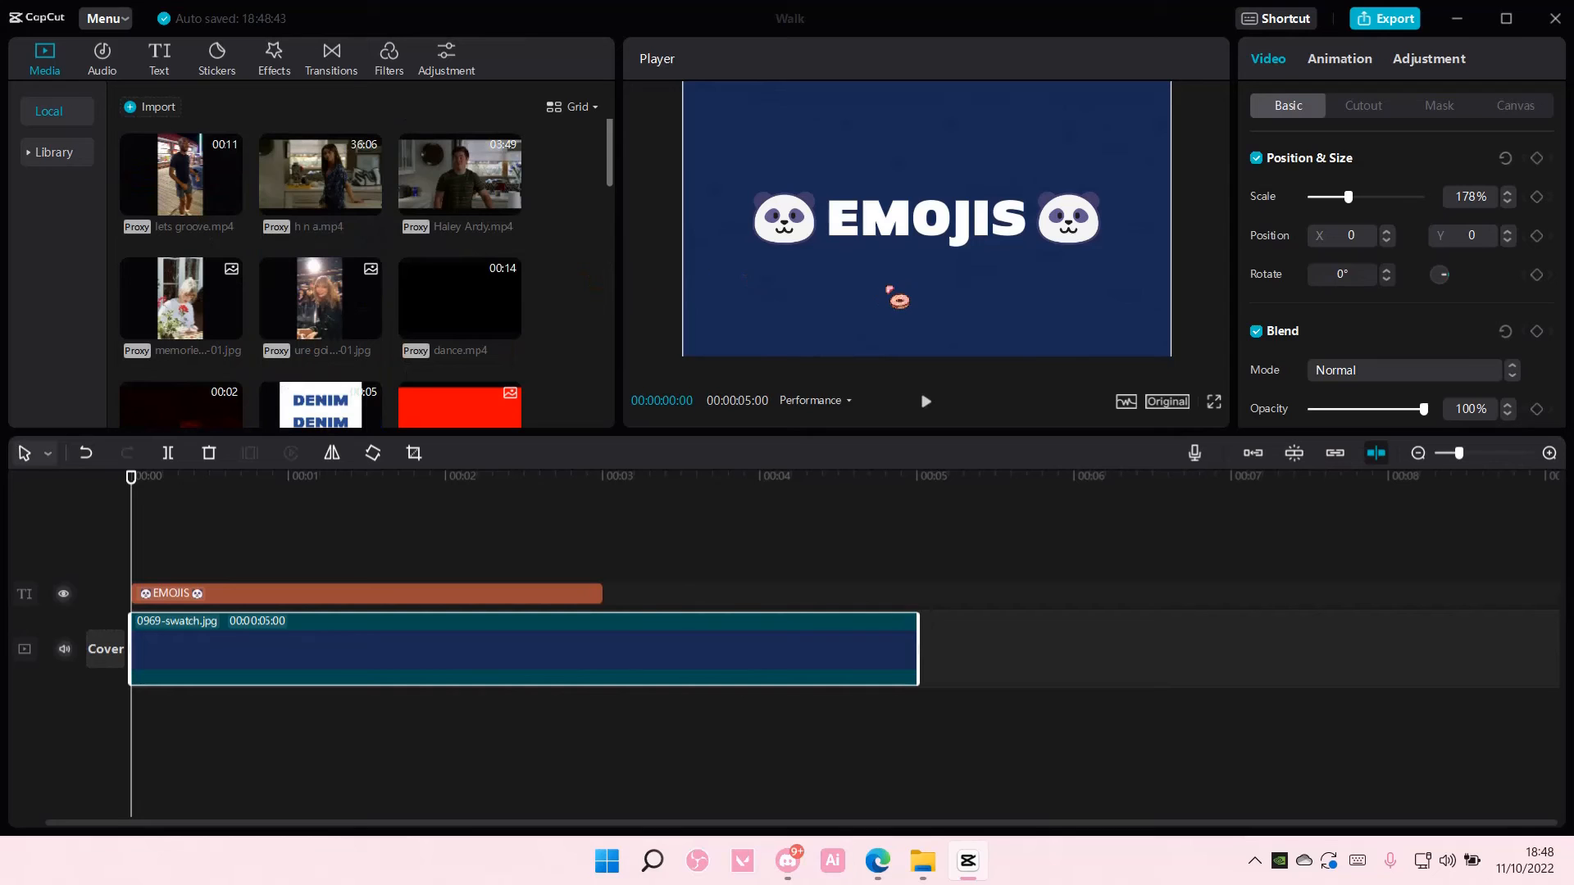
left_click(876, 861)
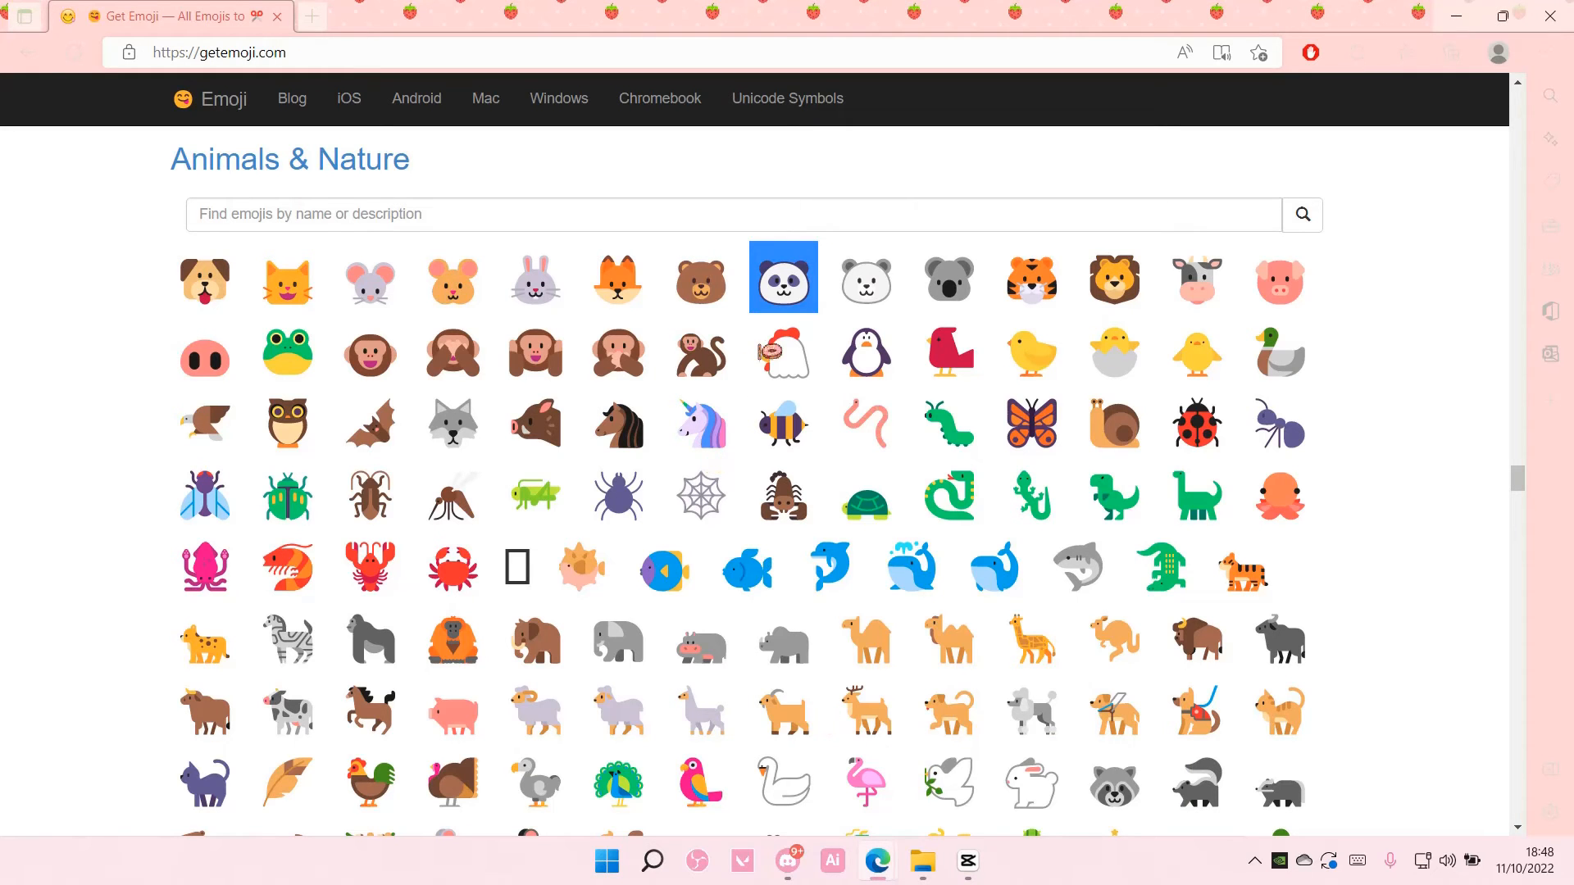
- Copy the polar bear face emoji and switch back to CapCut
left_click(866, 277)
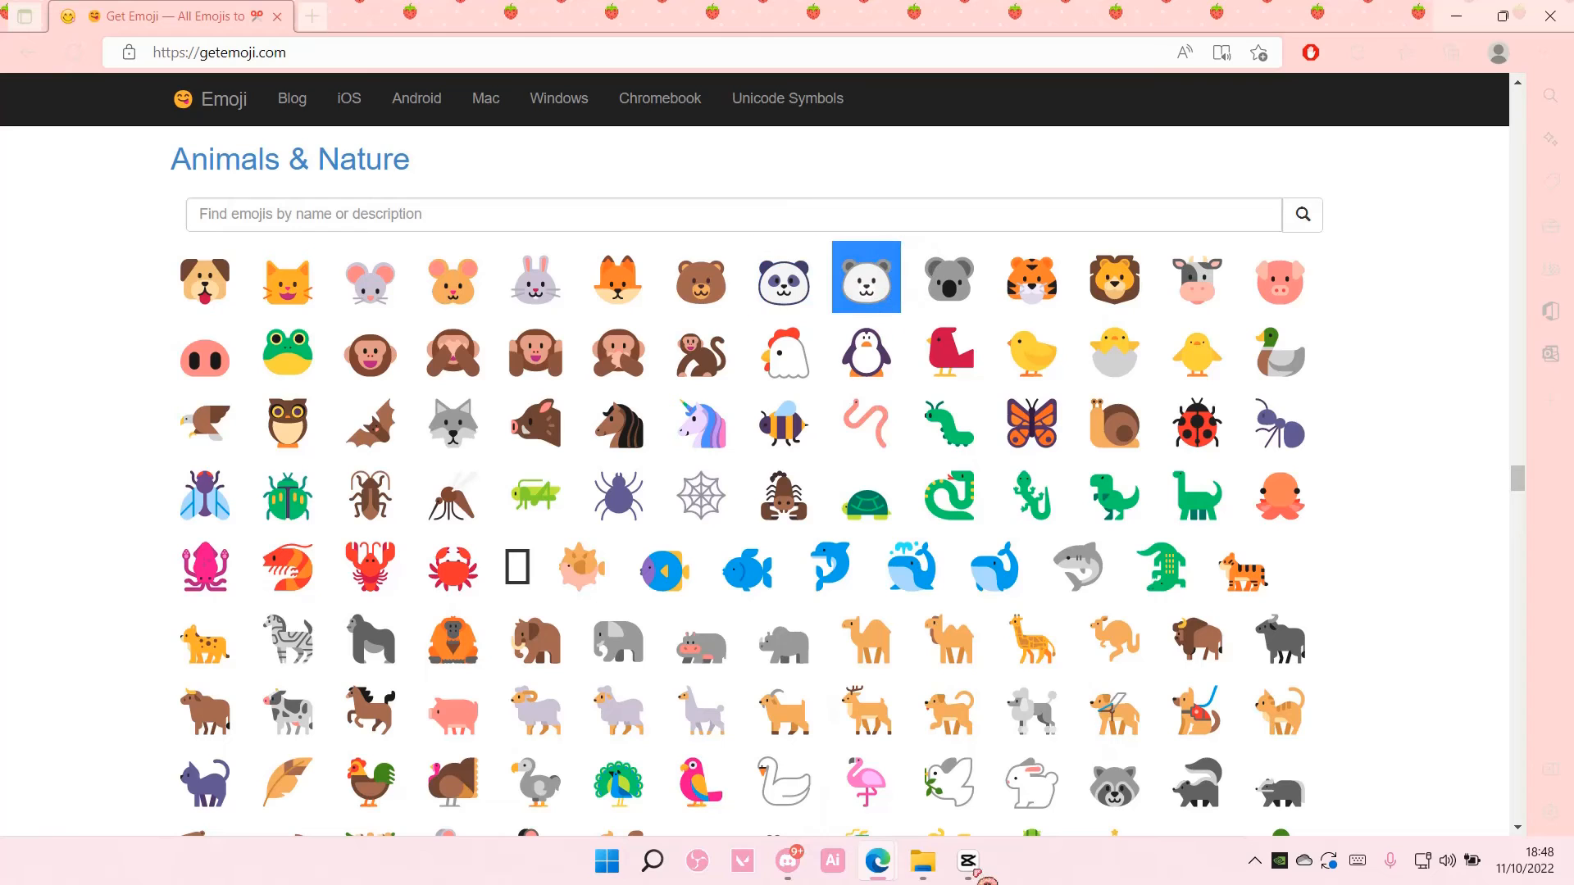
left_click(964, 861)
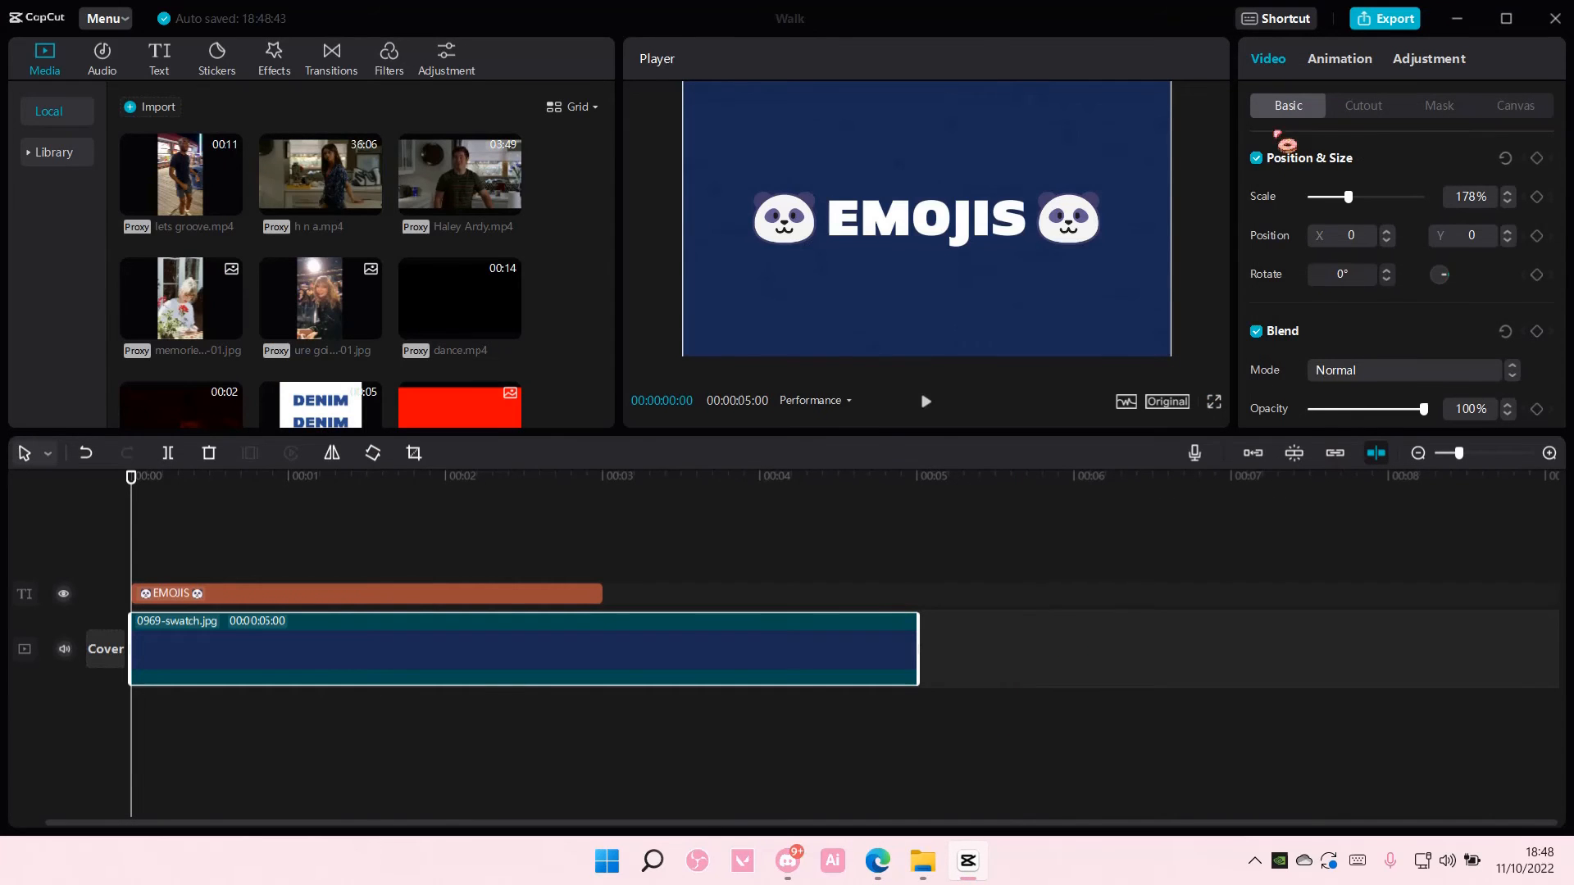